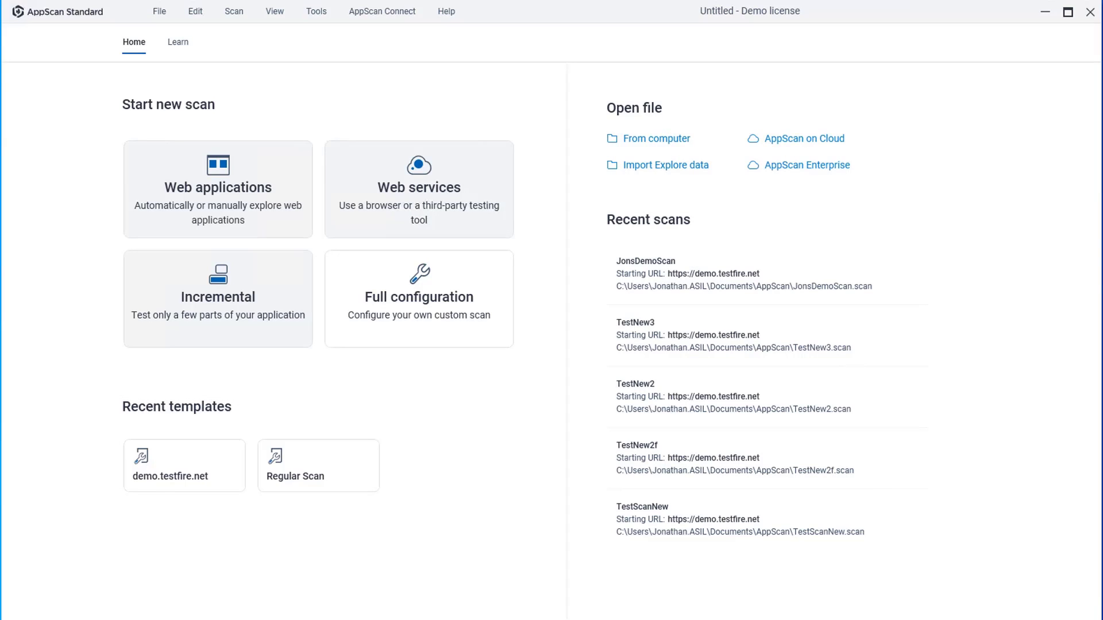
mouse_move(162, 66)
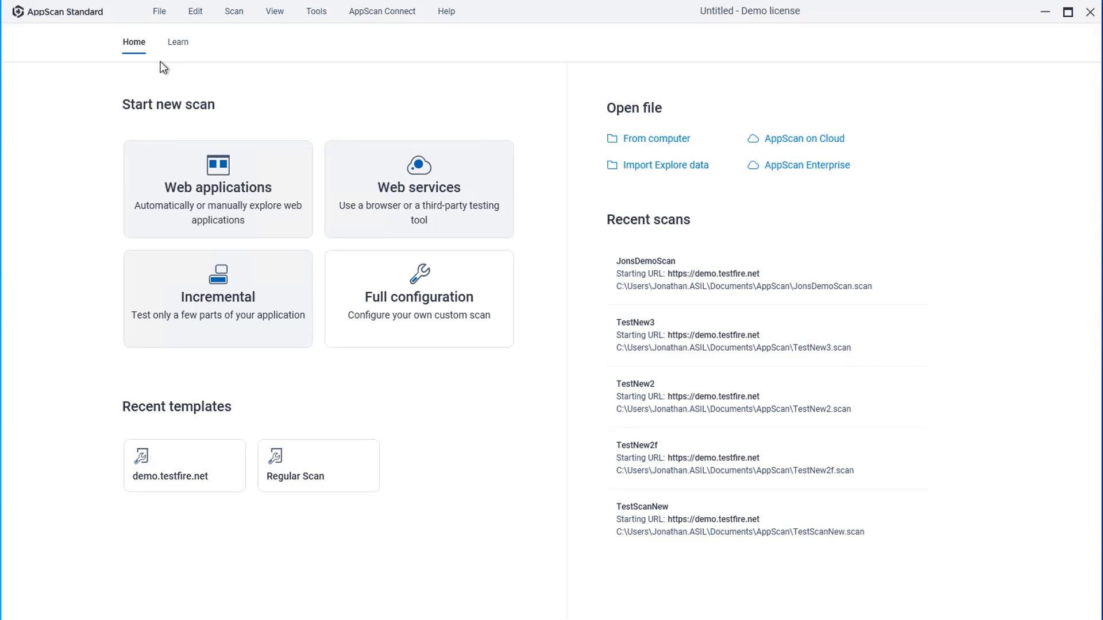
- Browse the tutorials page, return to start and load the recent JonsDemoScan to its dashboard
left_click(179, 42)
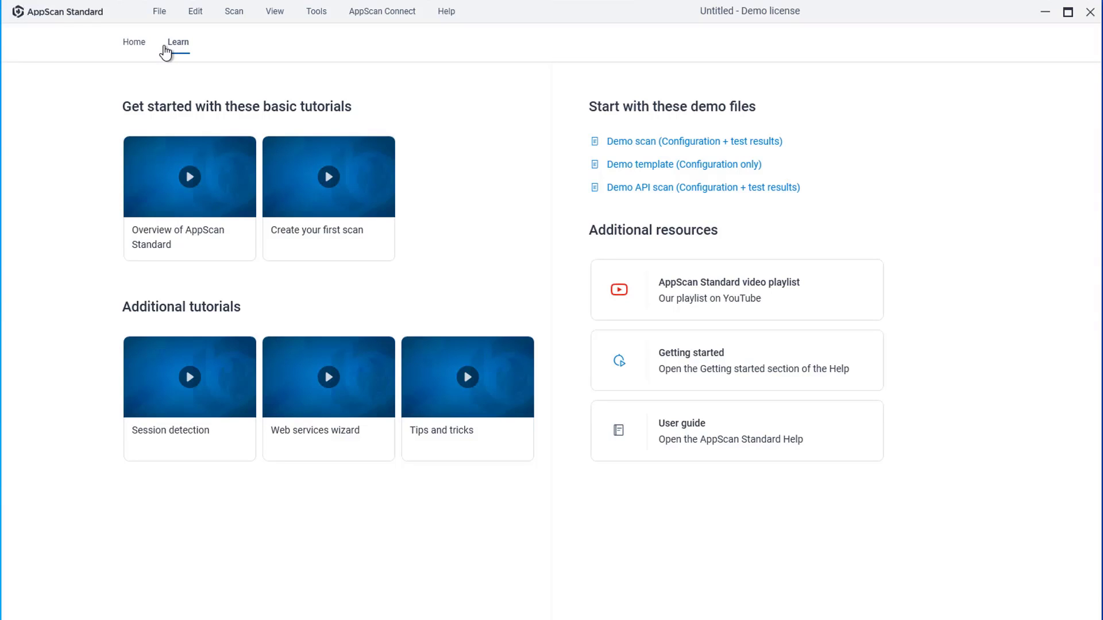
left_click(132, 41)
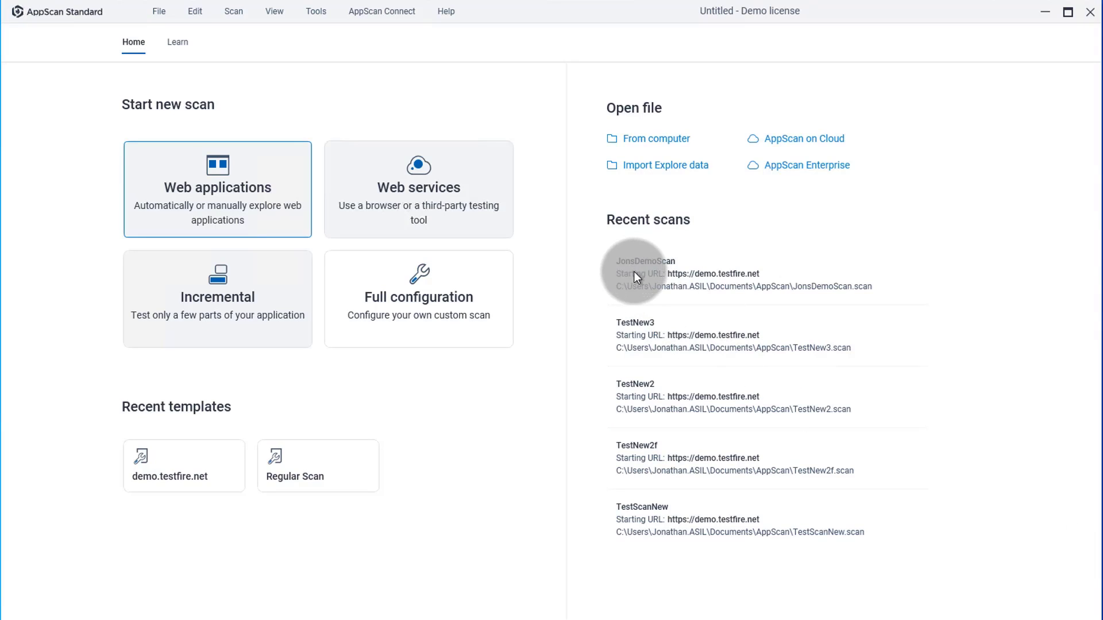
left_click(644, 273)
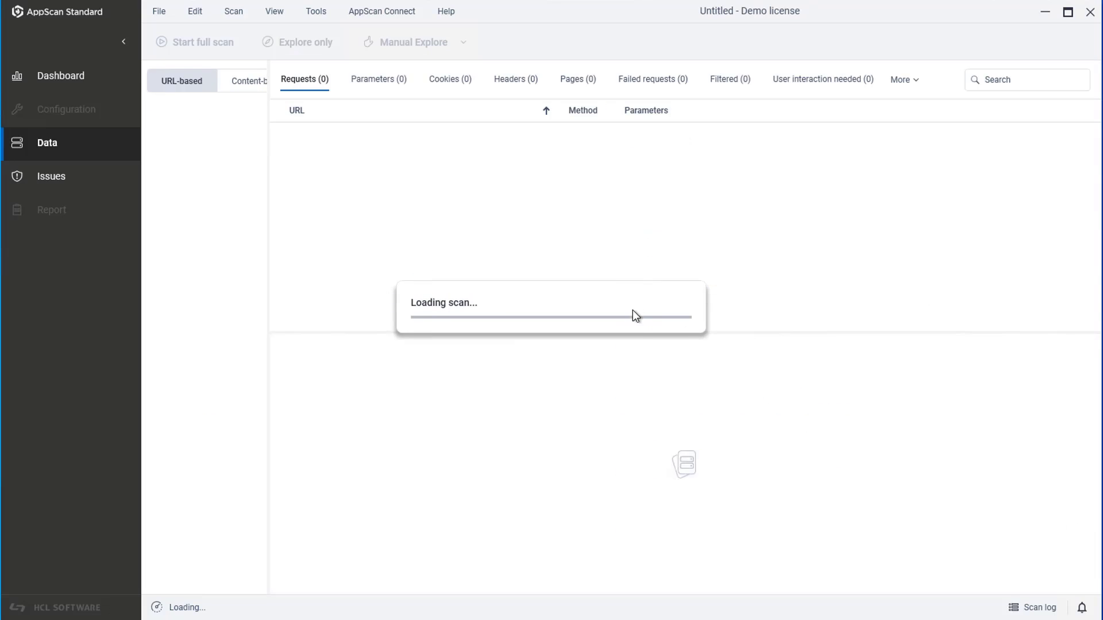
left_click(61, 75)
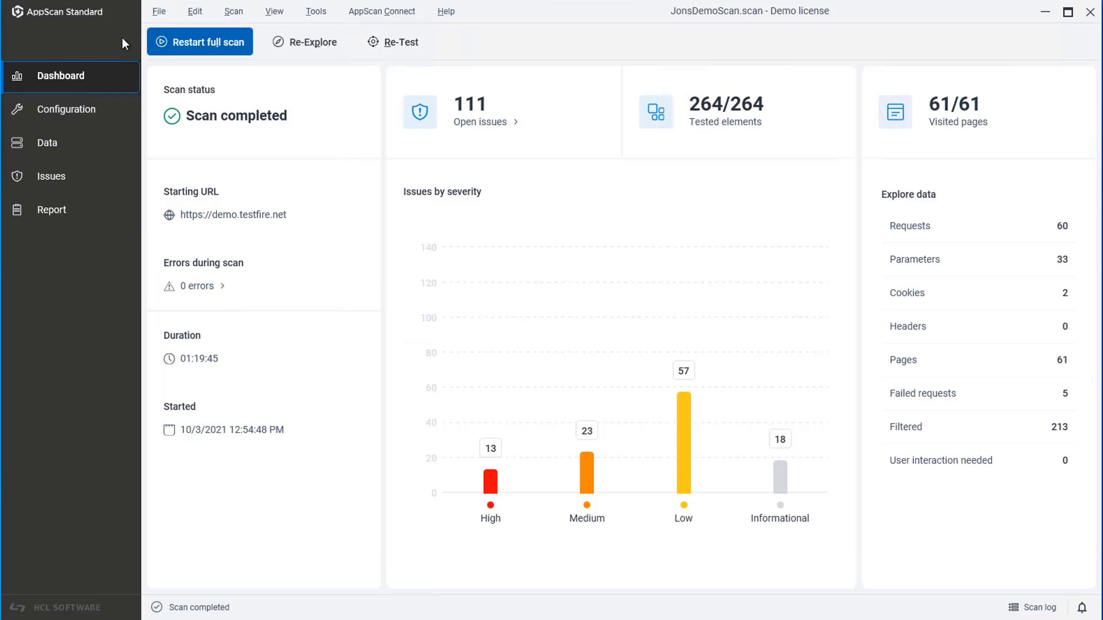
left_click(17, 42)
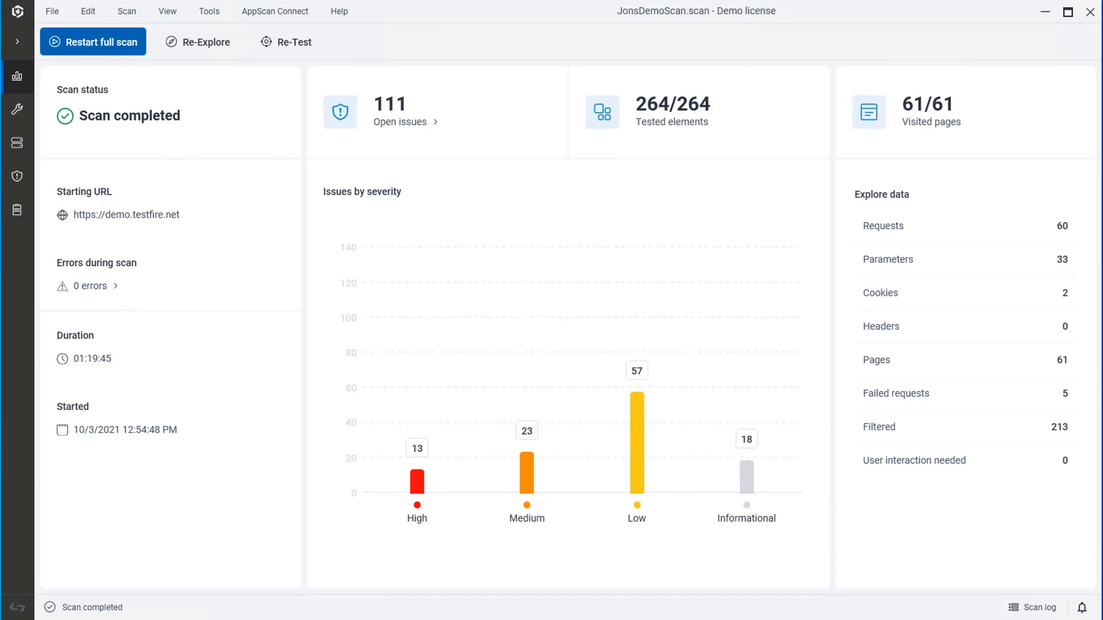
left_click(16, 41)
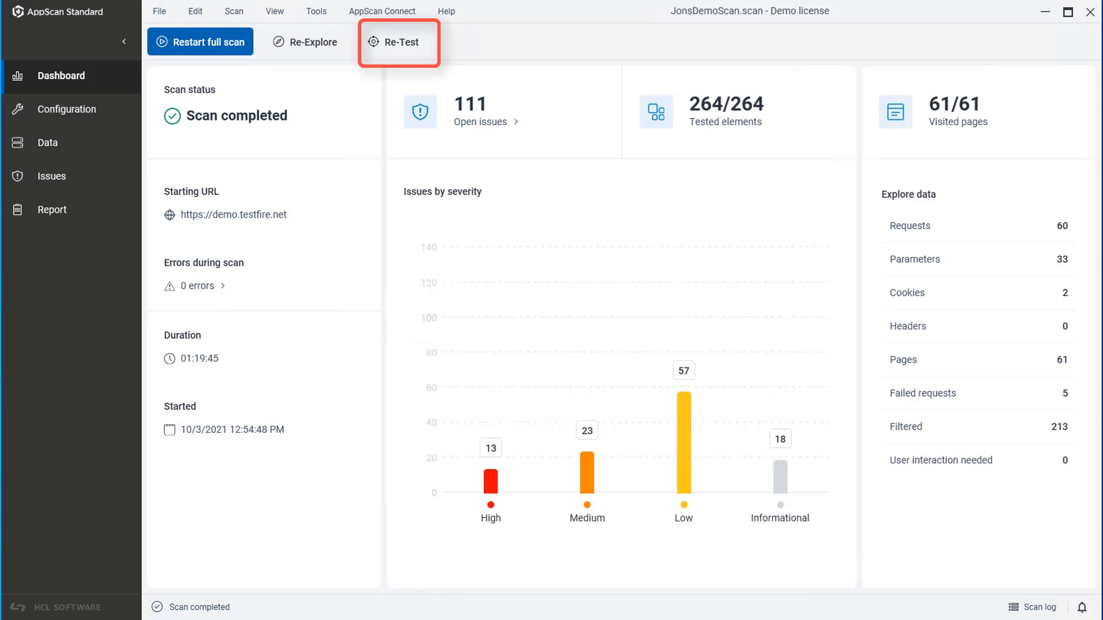
mouse_move(759, 31)
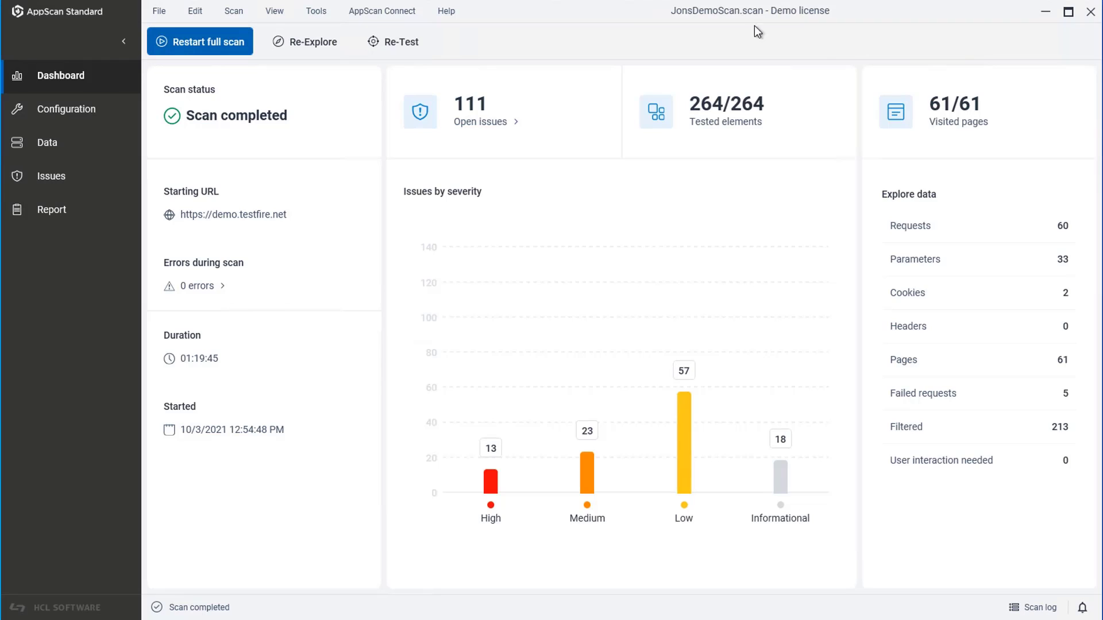
mouse_move(316, 10)
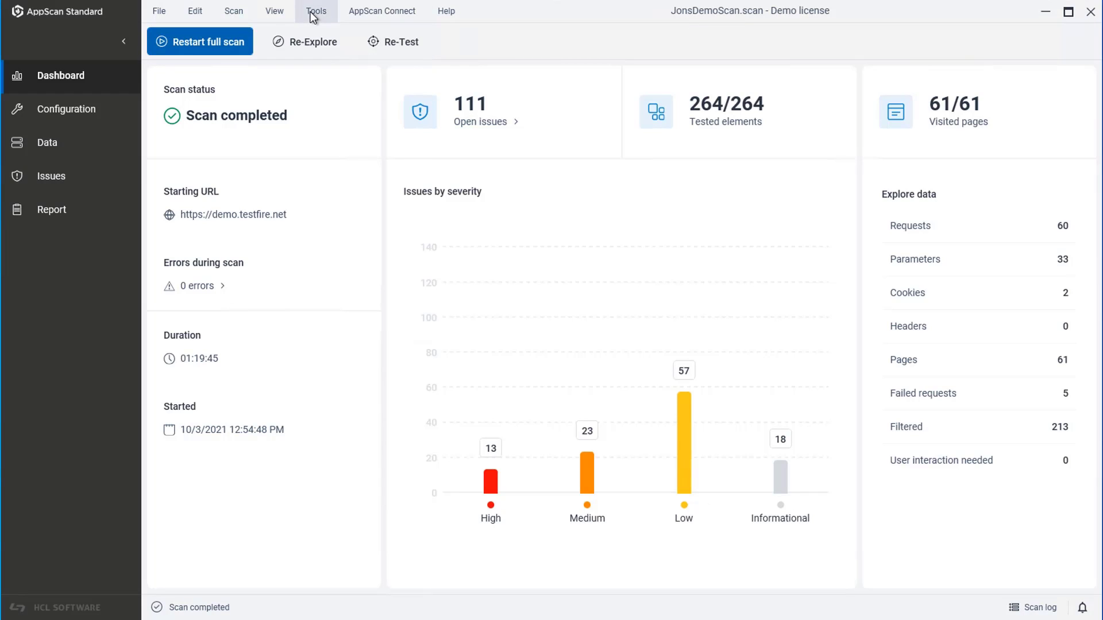
mouse_move(331, 195)
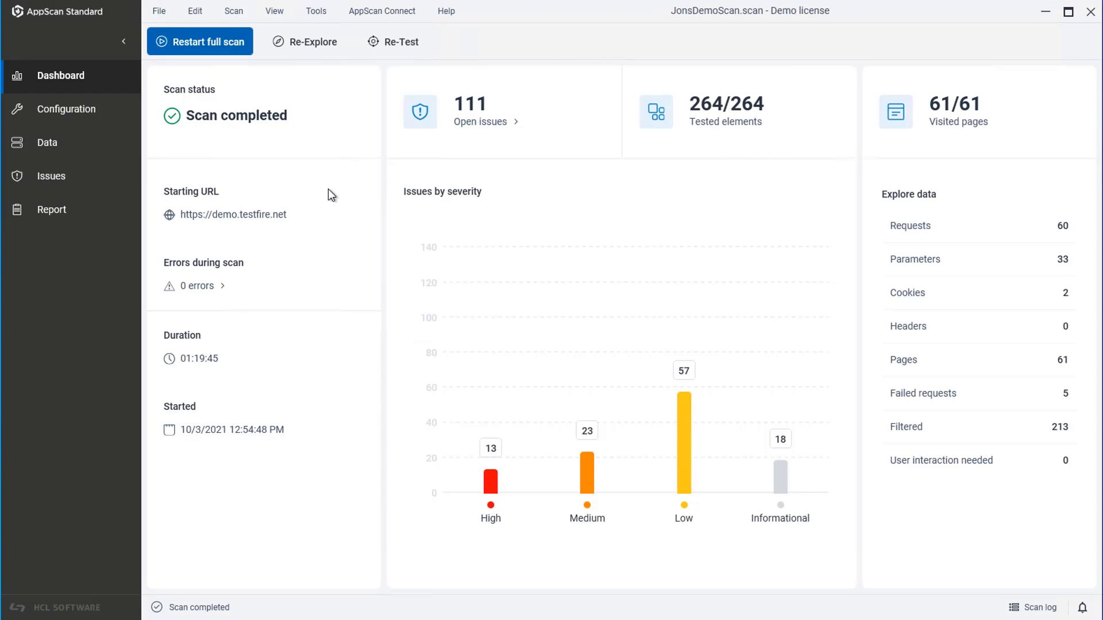
- Switch the interface theme to Dark in Options > General and close the dialog
left_click(316, 10)
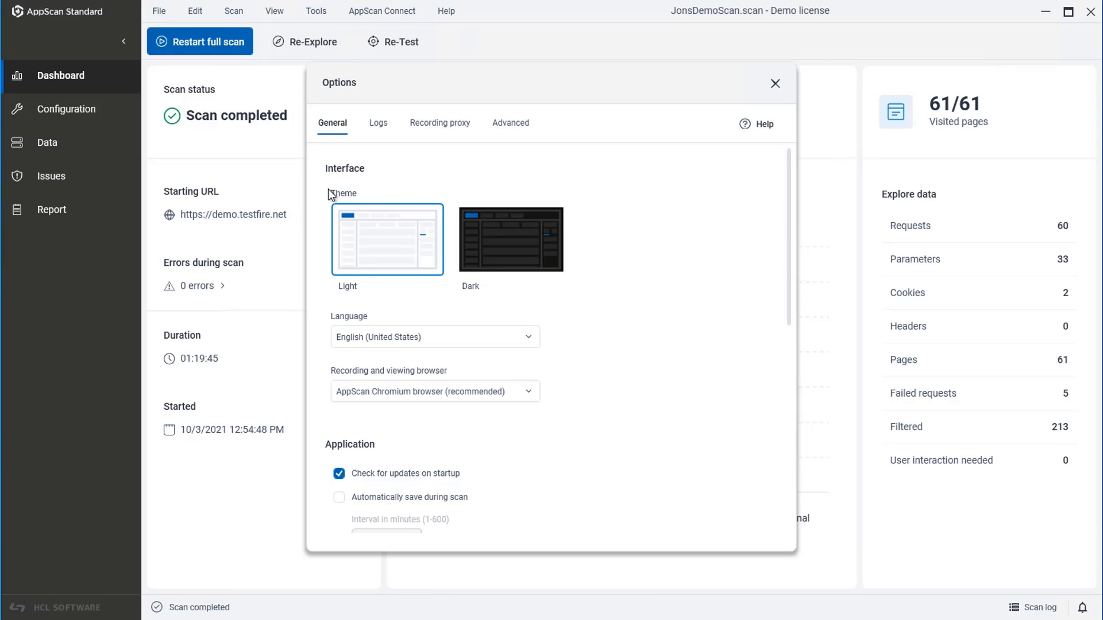
mouse_move(507, 239)
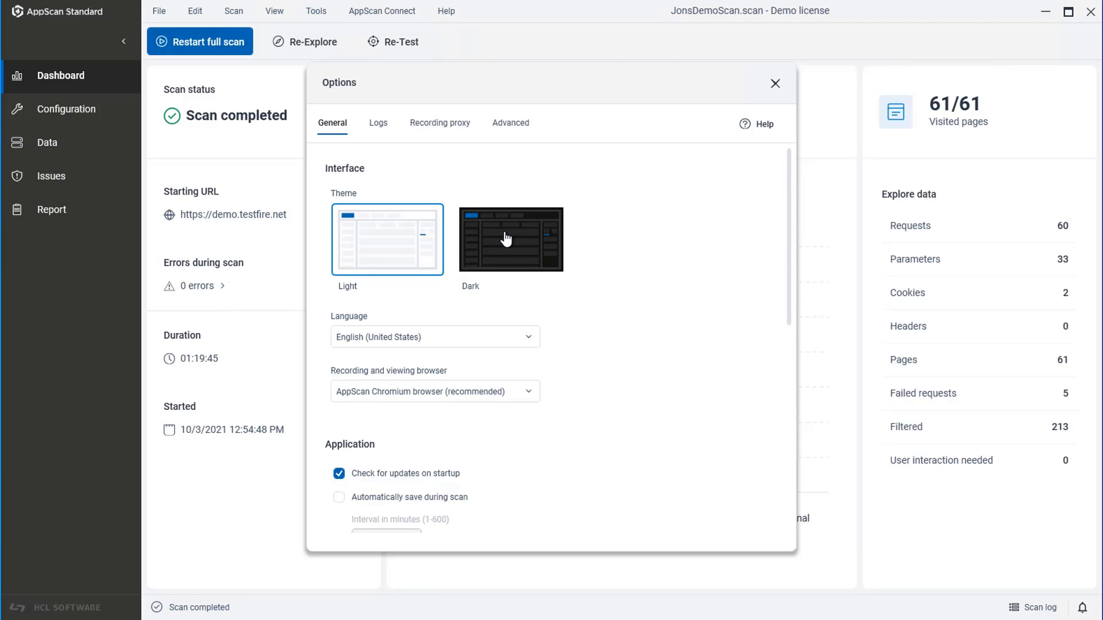
left_click(511, 239)
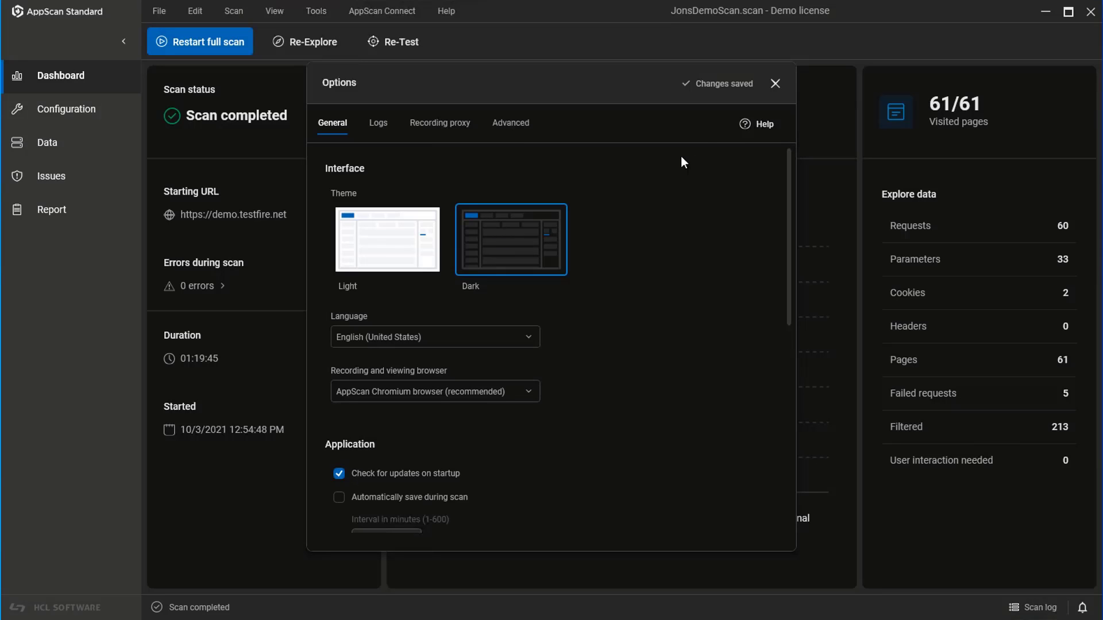
left_click(775, 83)
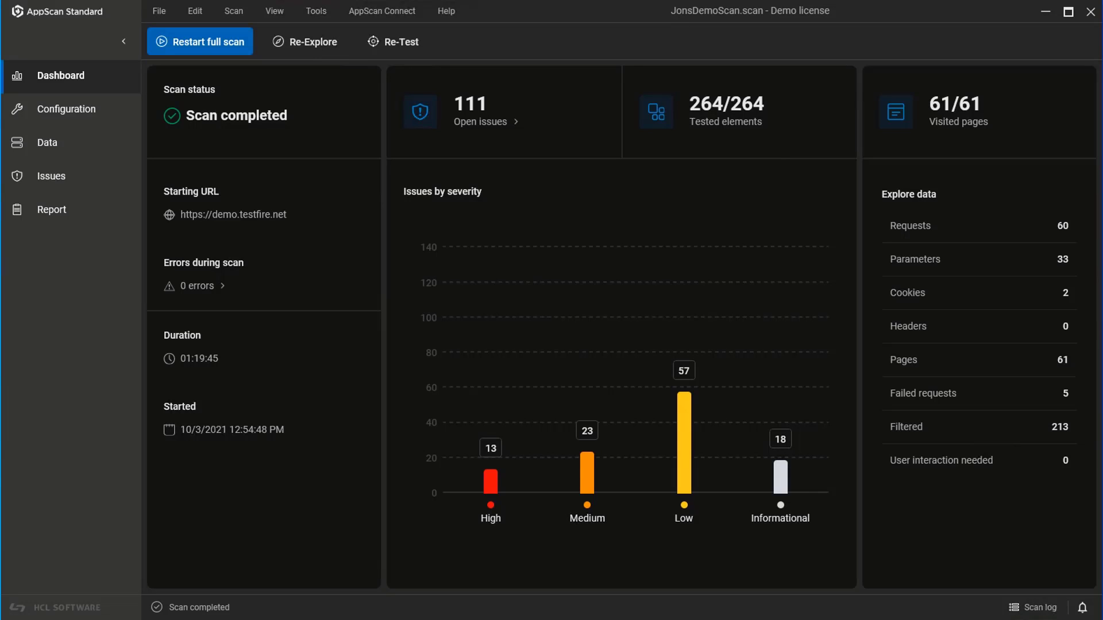
mouse_move(69, 112)
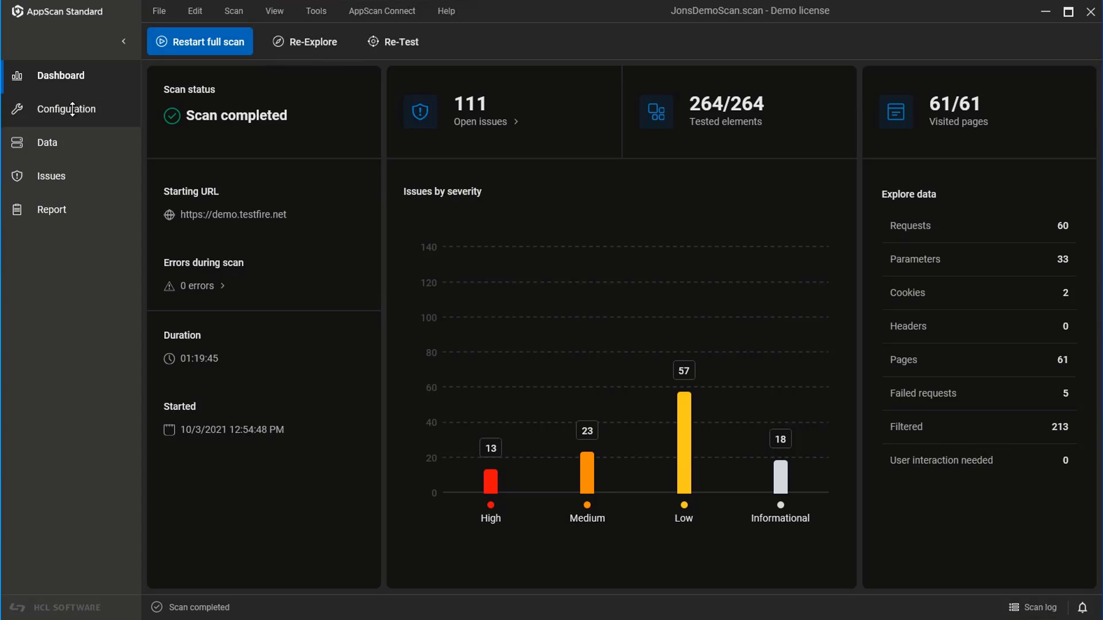
- View the Scan Configuration dialog and dismiss it
left_click(67, 109)
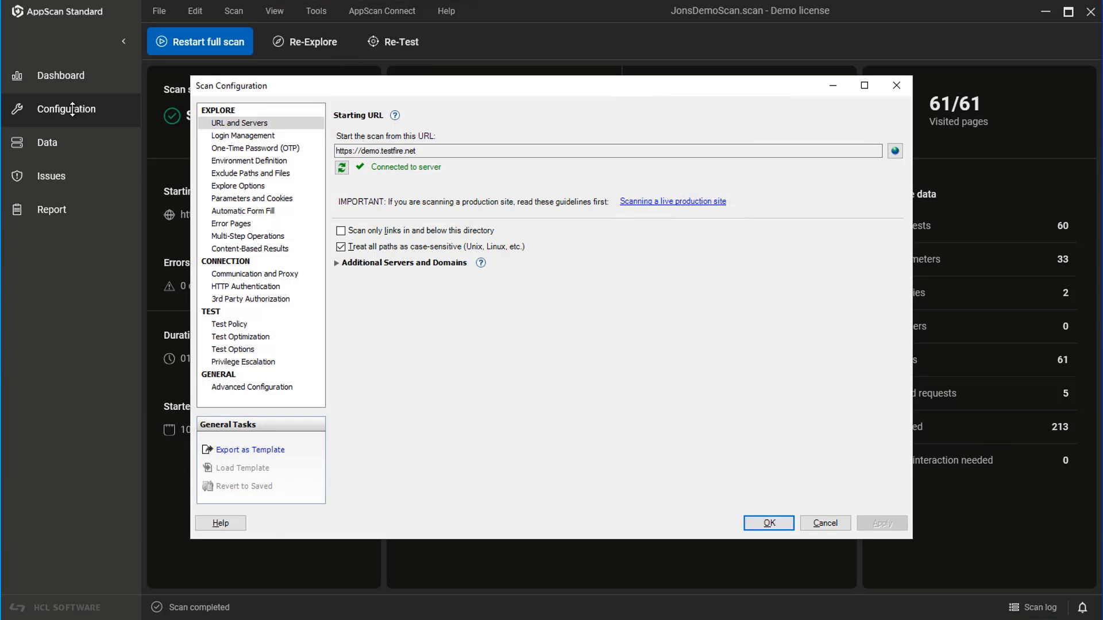
left_click(767, 524)
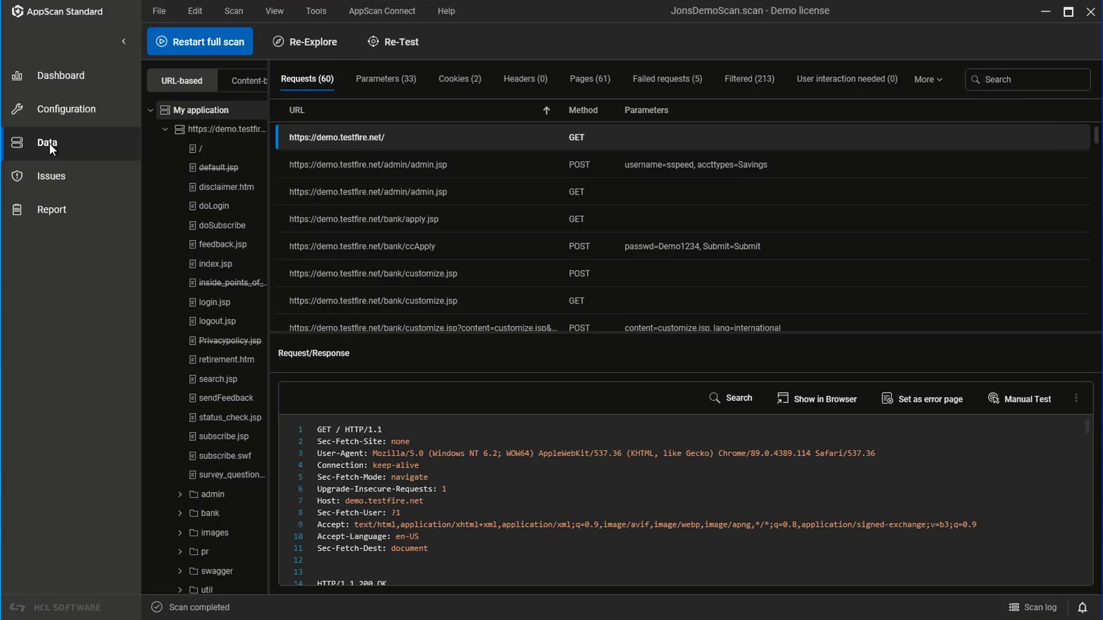
- Show the Issues view listing the scan's 115 issues
left_click(51, 176)
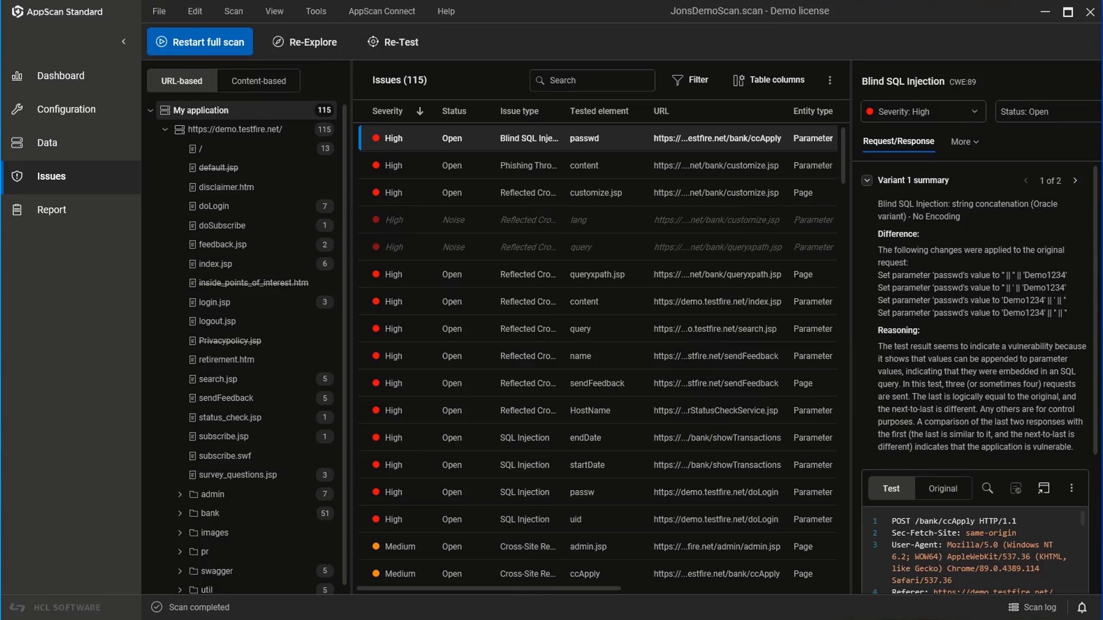
- Filter the issues to High-severity open only (13 of 115), then bring up the table-columns chooser
left_click(592, 81)
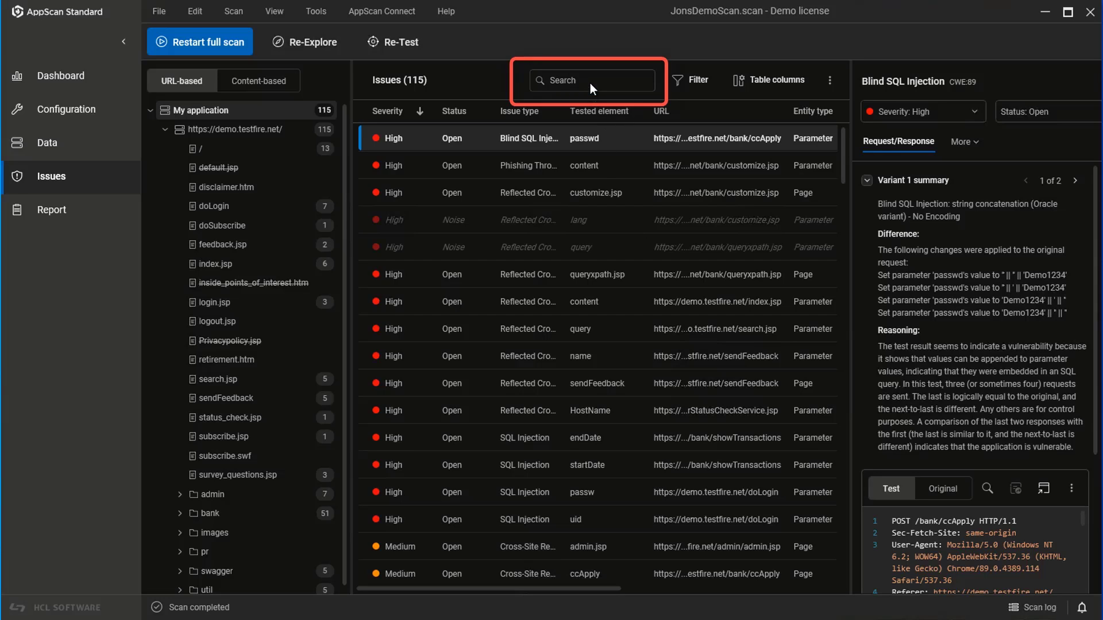
mouse_move(700, 86)
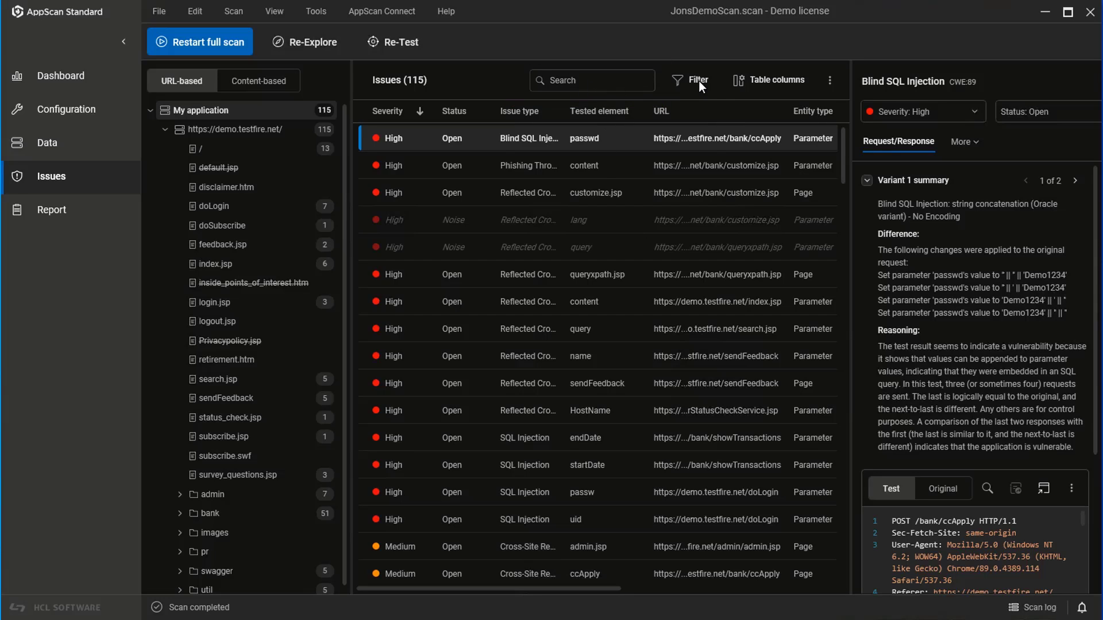
left_click(690, 79)
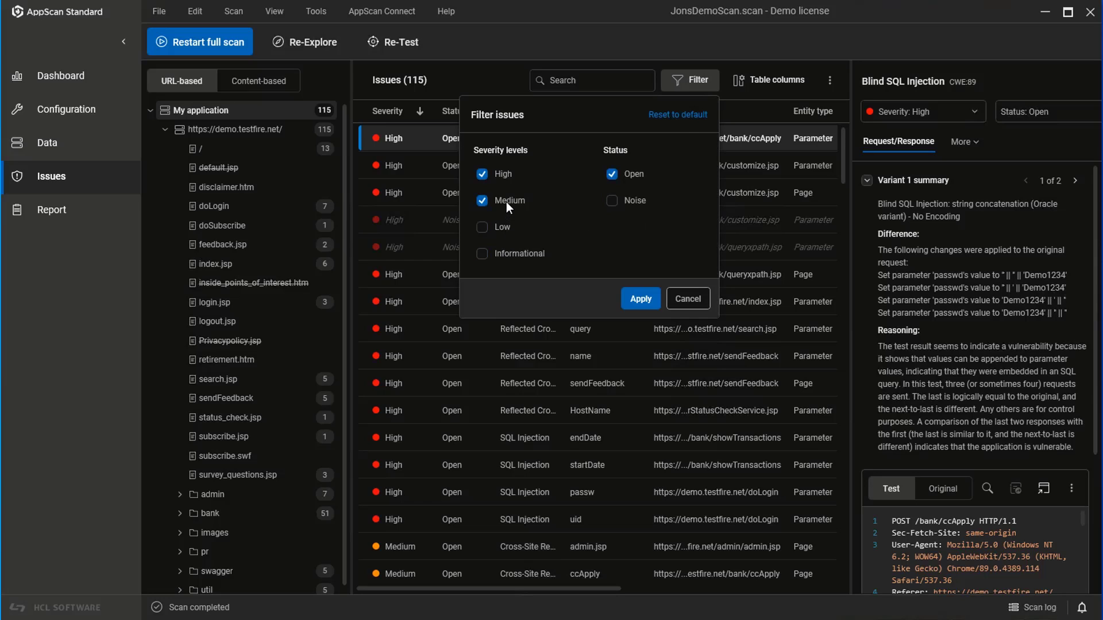
left_click(482, 200)
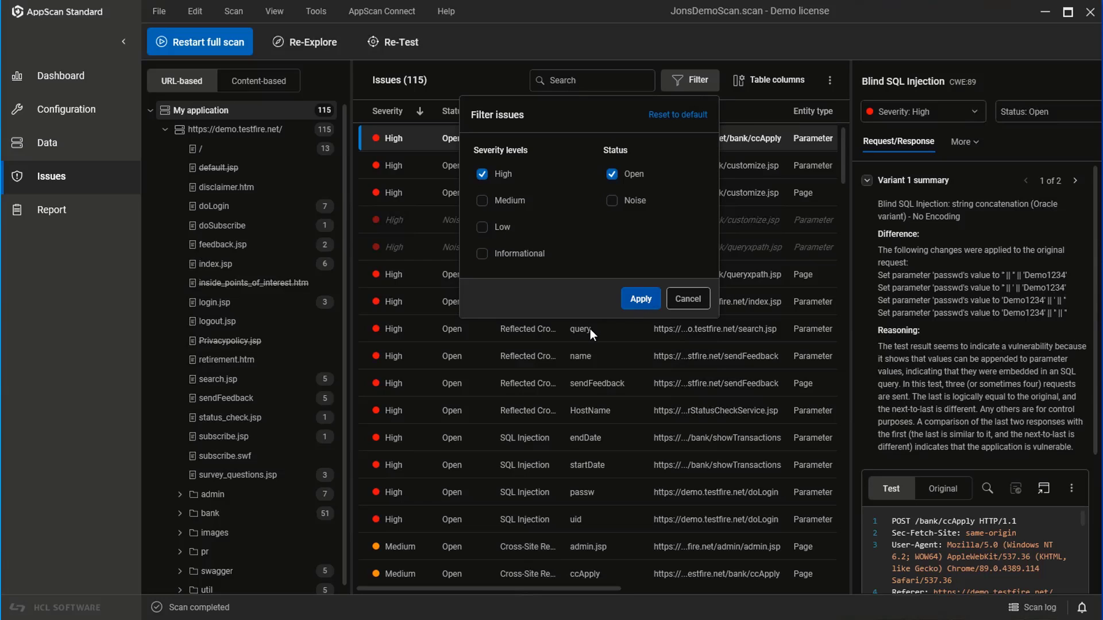
left_click(640, 299)
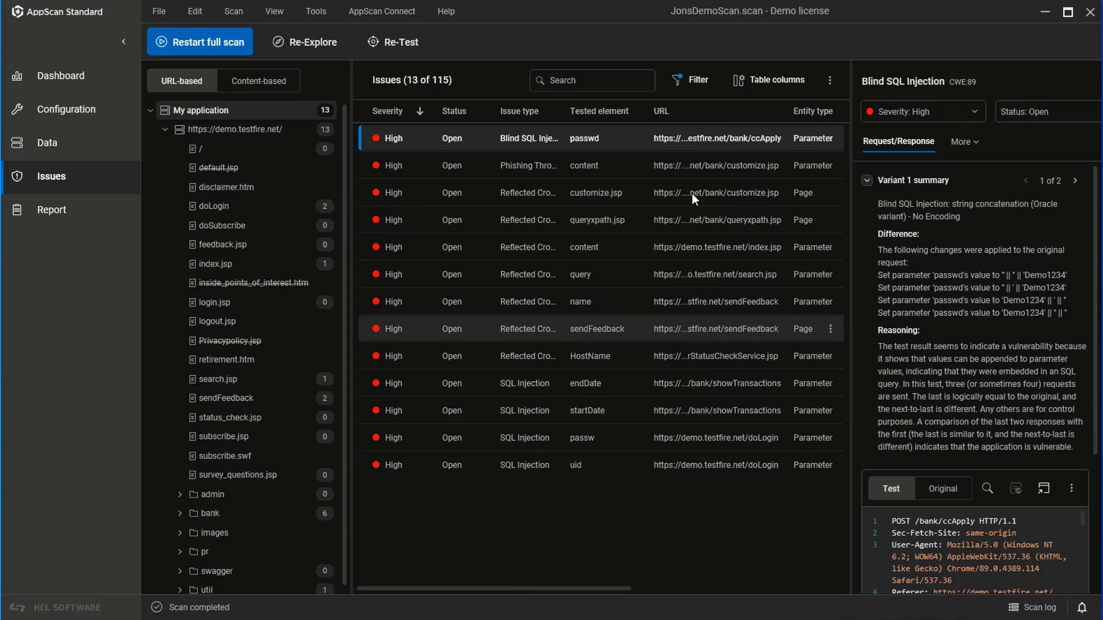
left_click(768, 79)
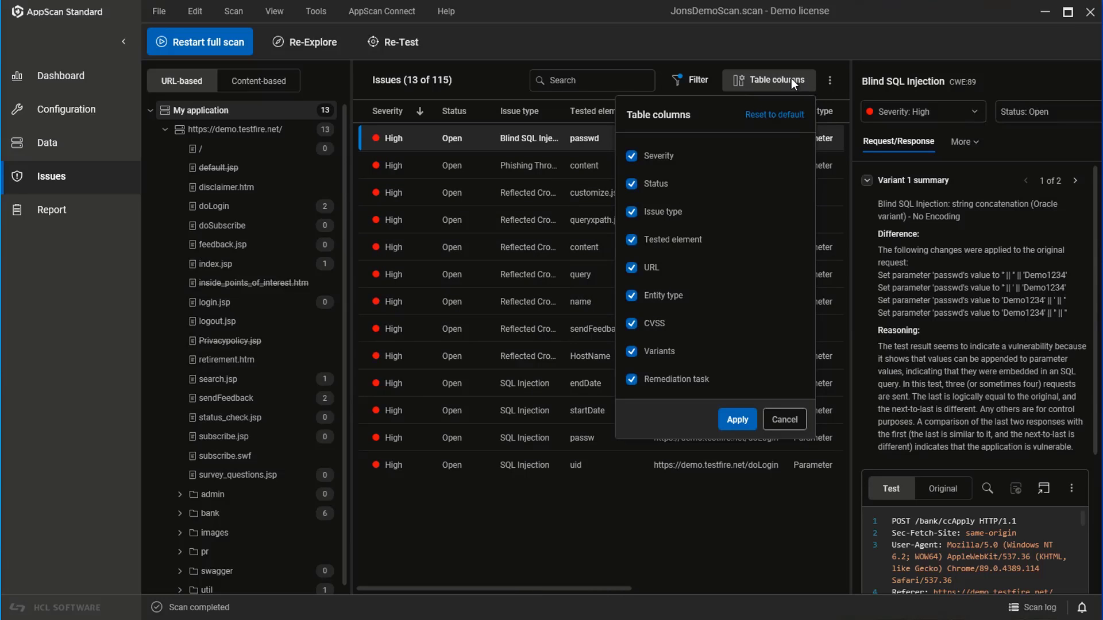
mouse_move(830, 88)
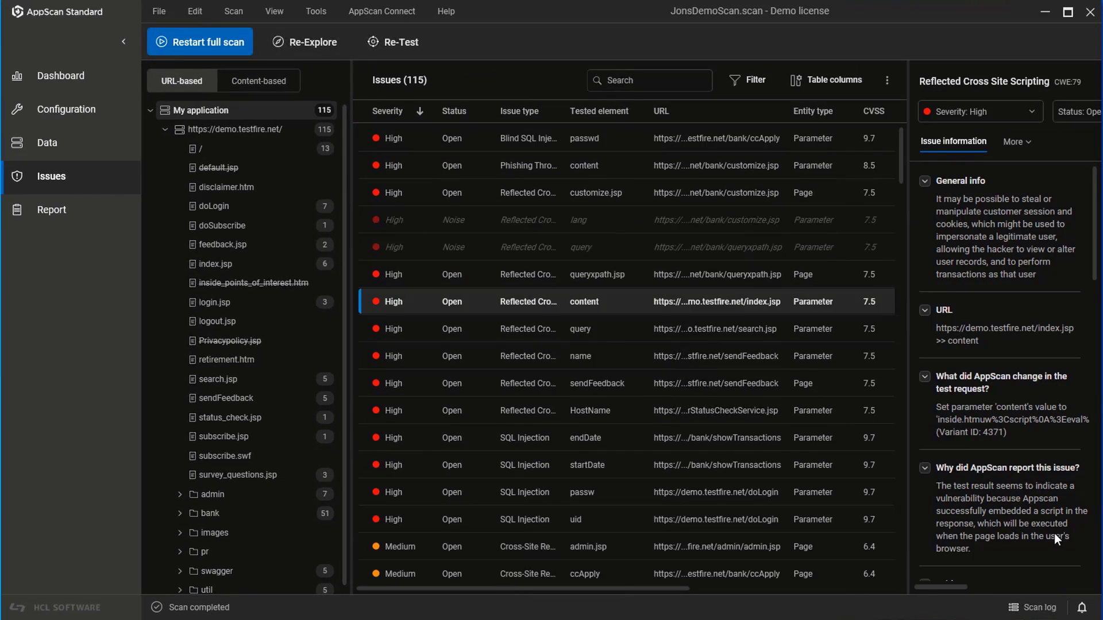
mouse_move(910, 536)
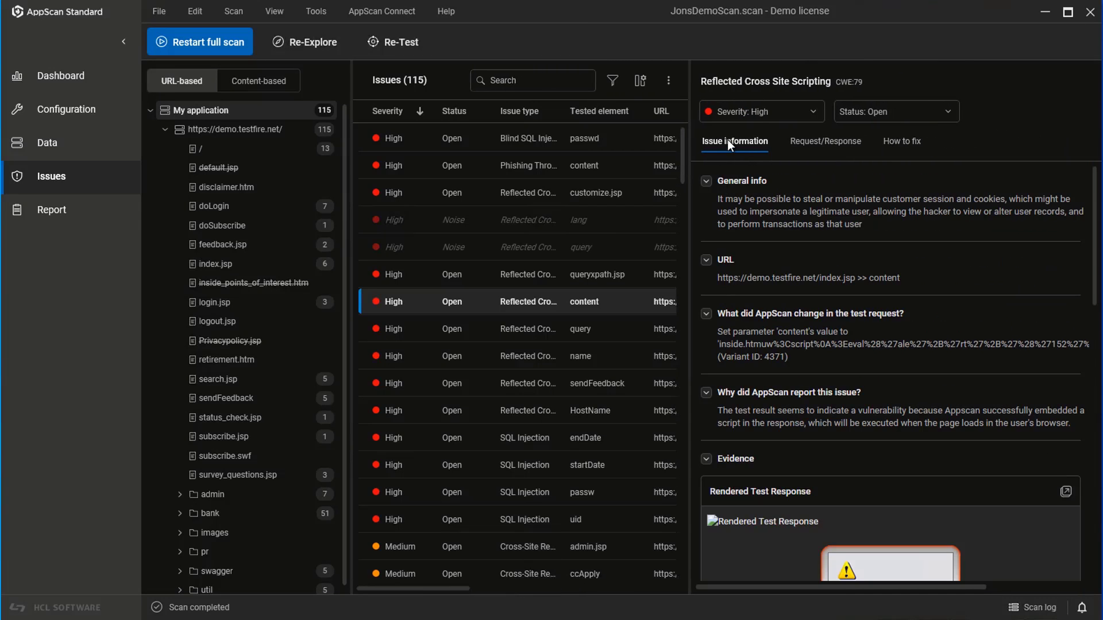
mouse_move(815, 145)
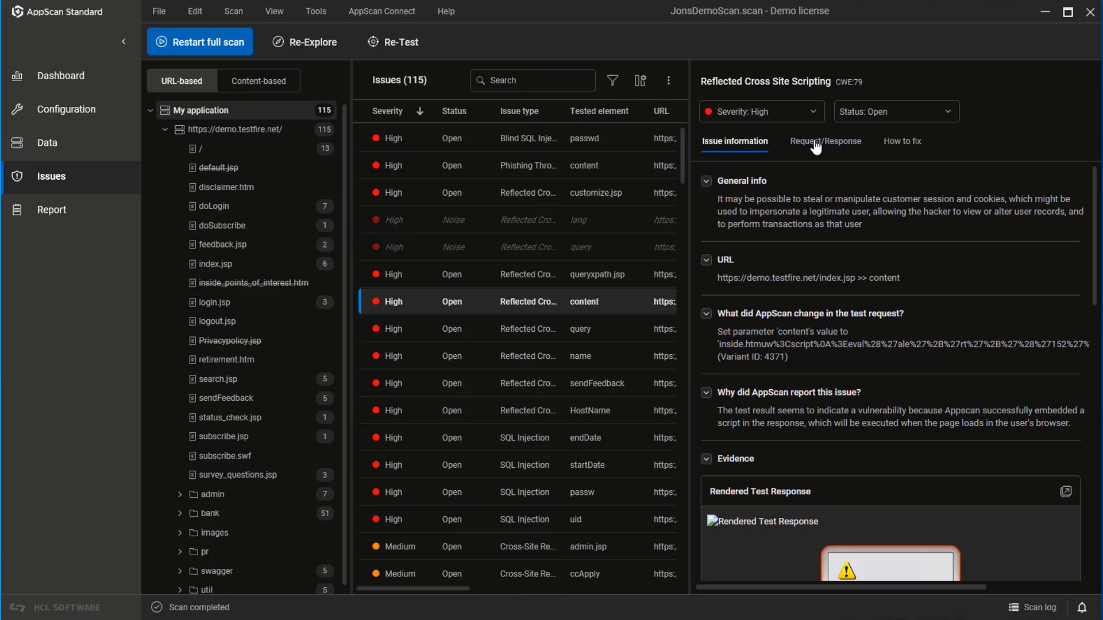
- View the issue's request/response and How-to-fix guidance for Android-Java, ColdFusion and JavaScript
left_click(824, 141)
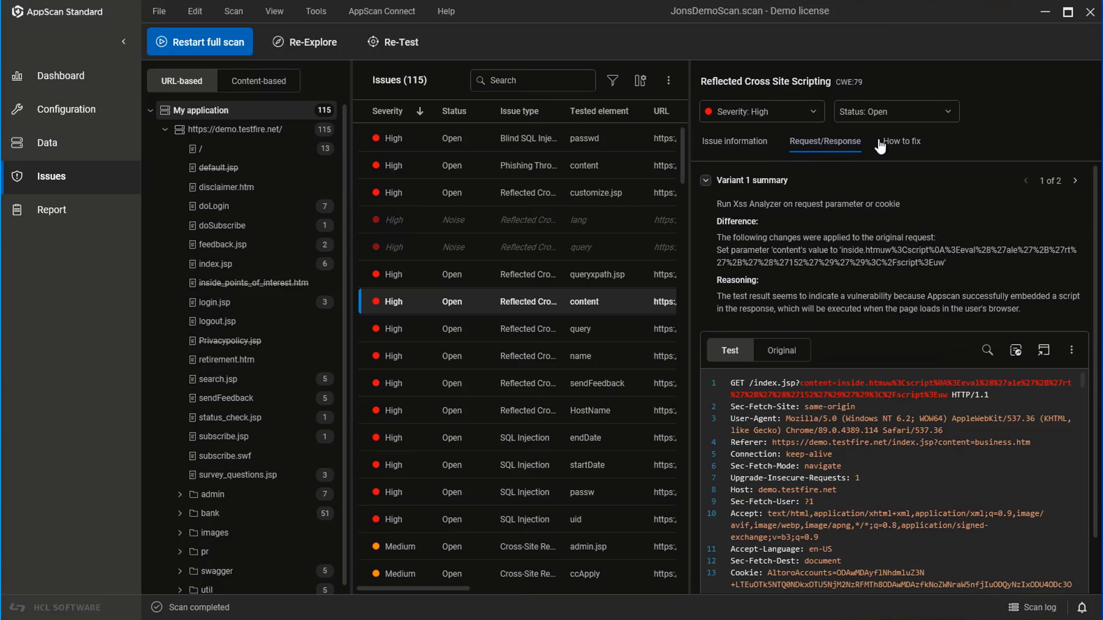
left_click(902, 141)
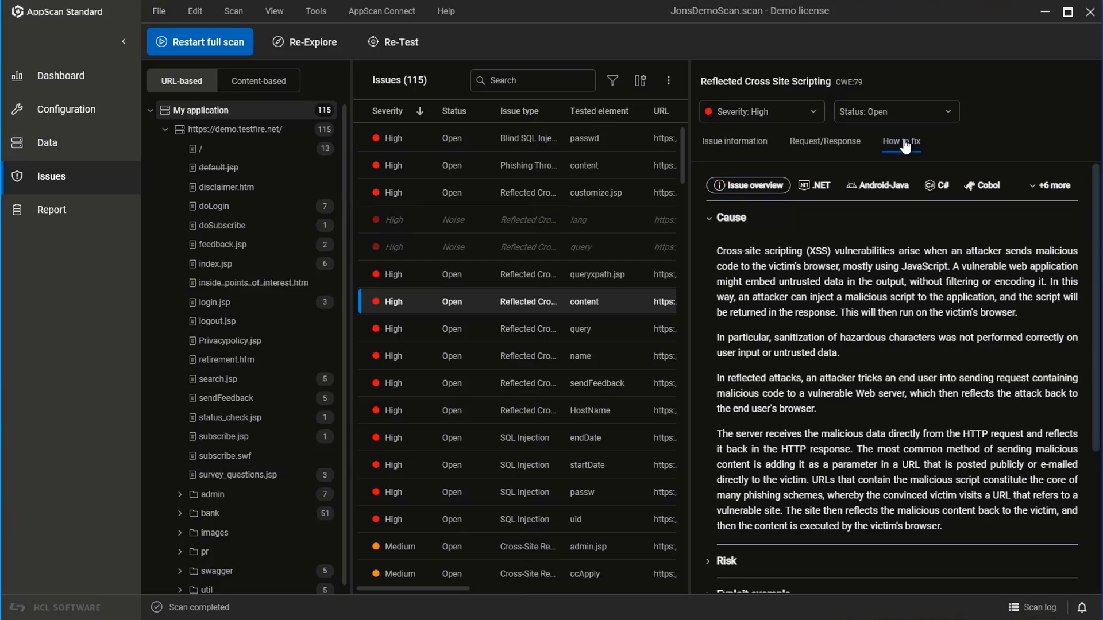
left_click(901, 141)
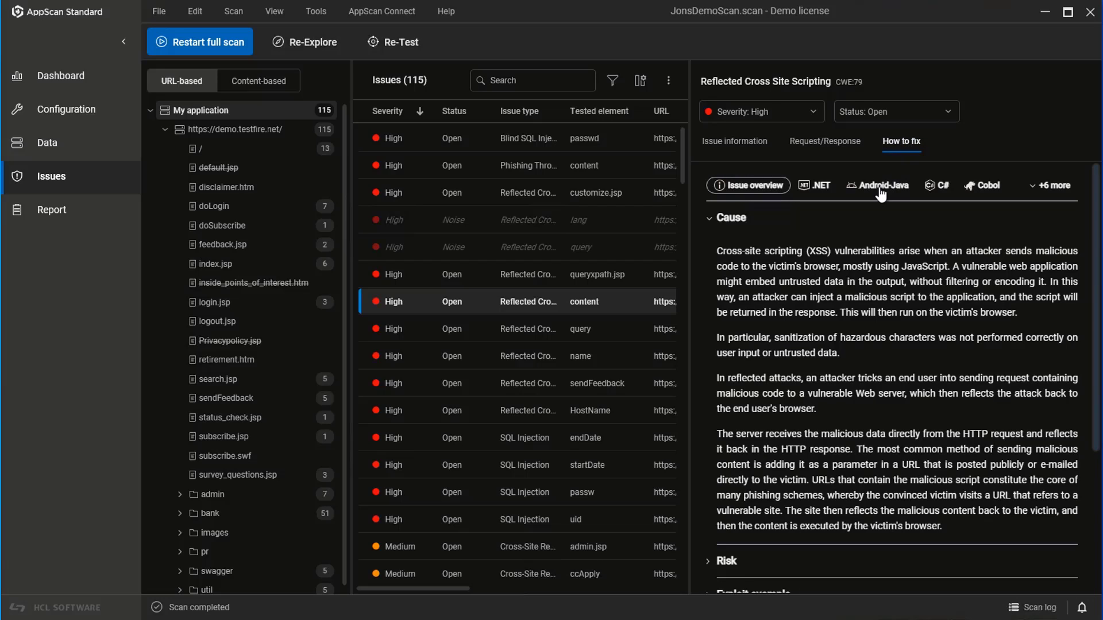
left_click(880, 185)
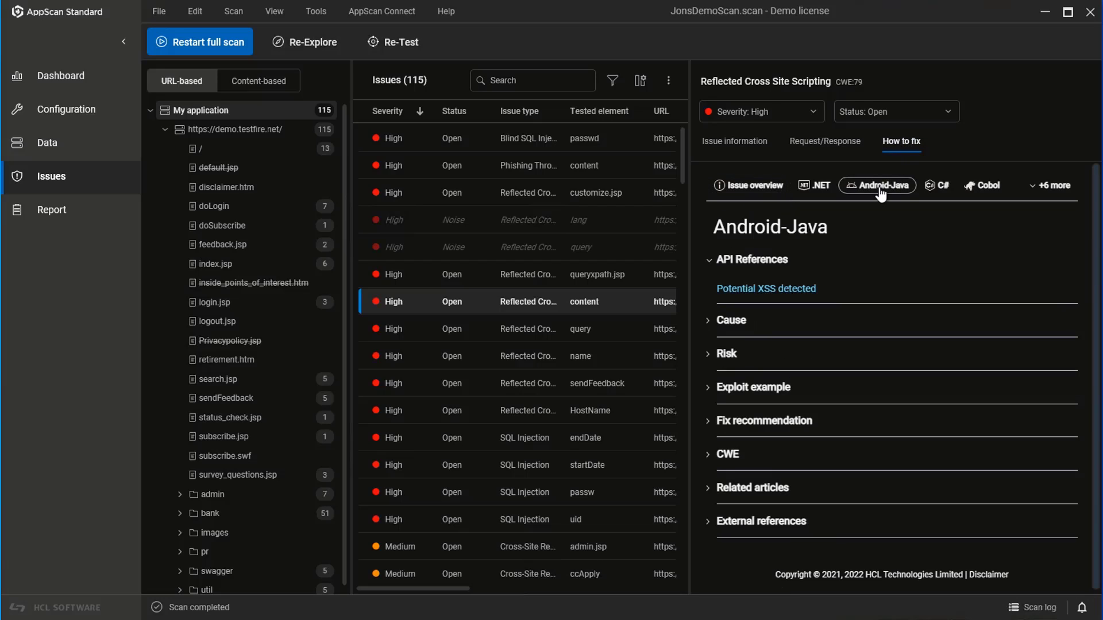
left_click(1049, 185)
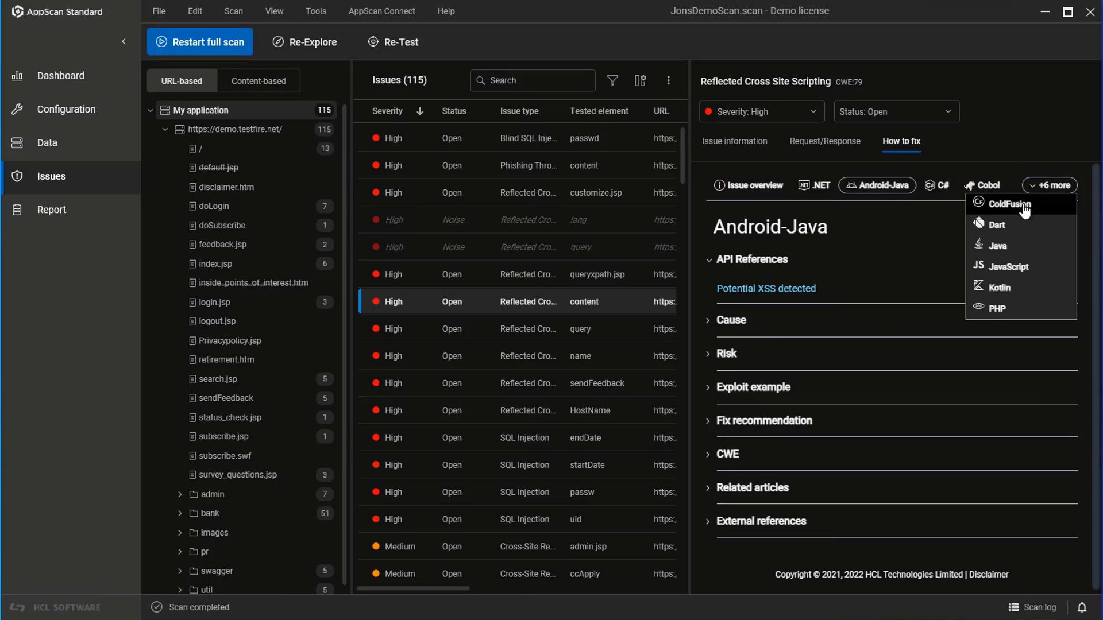
left_click(1009, 204)
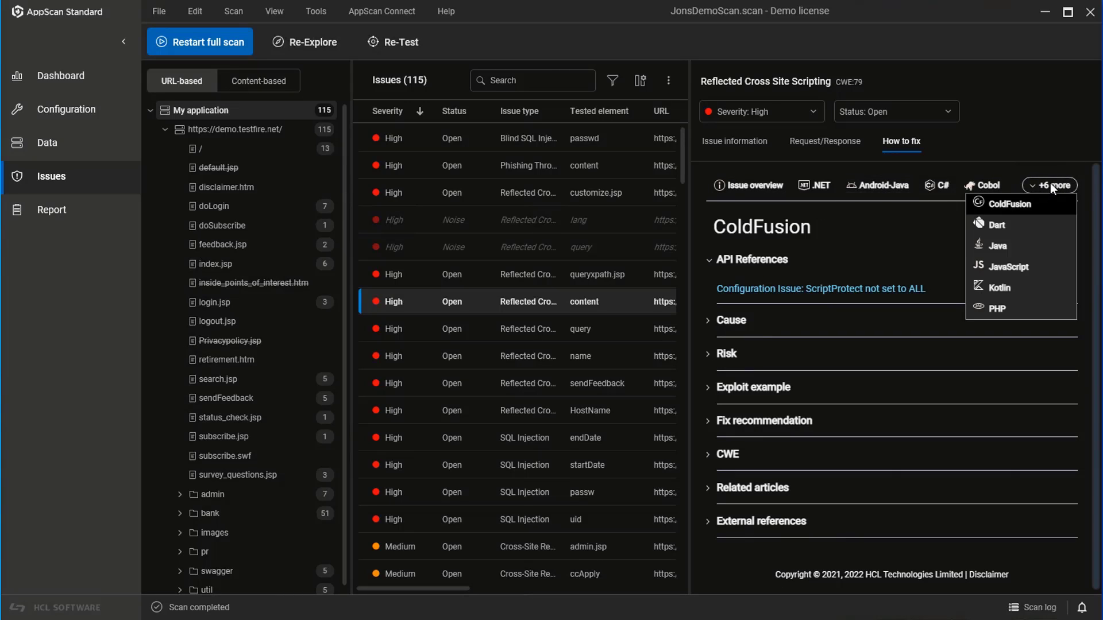
mouse_move(1007, 267)
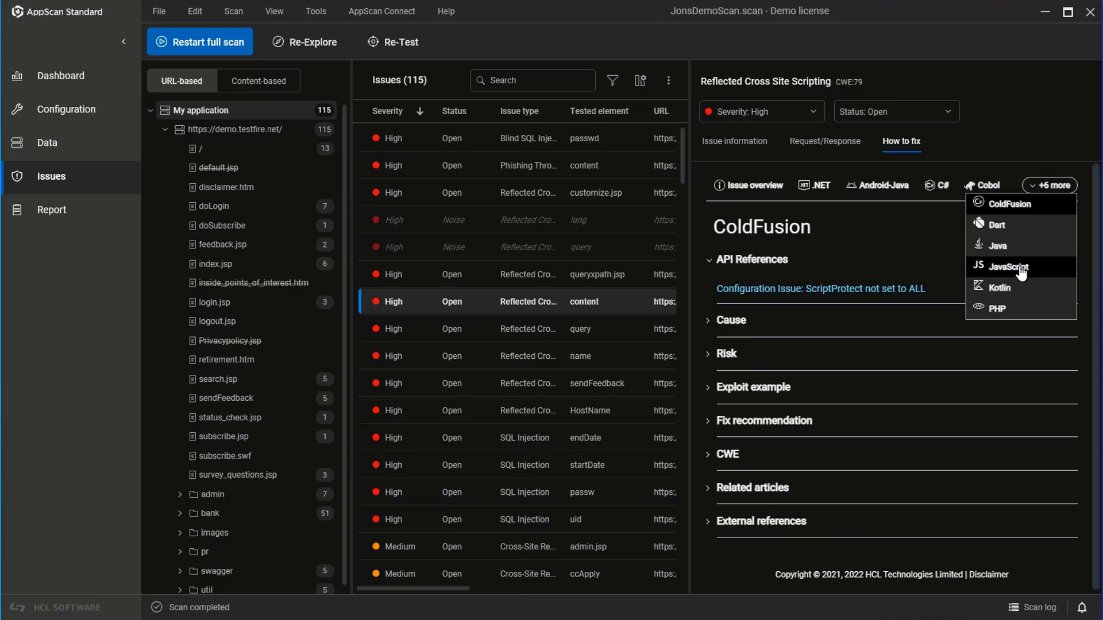
left_click(1007, 266)
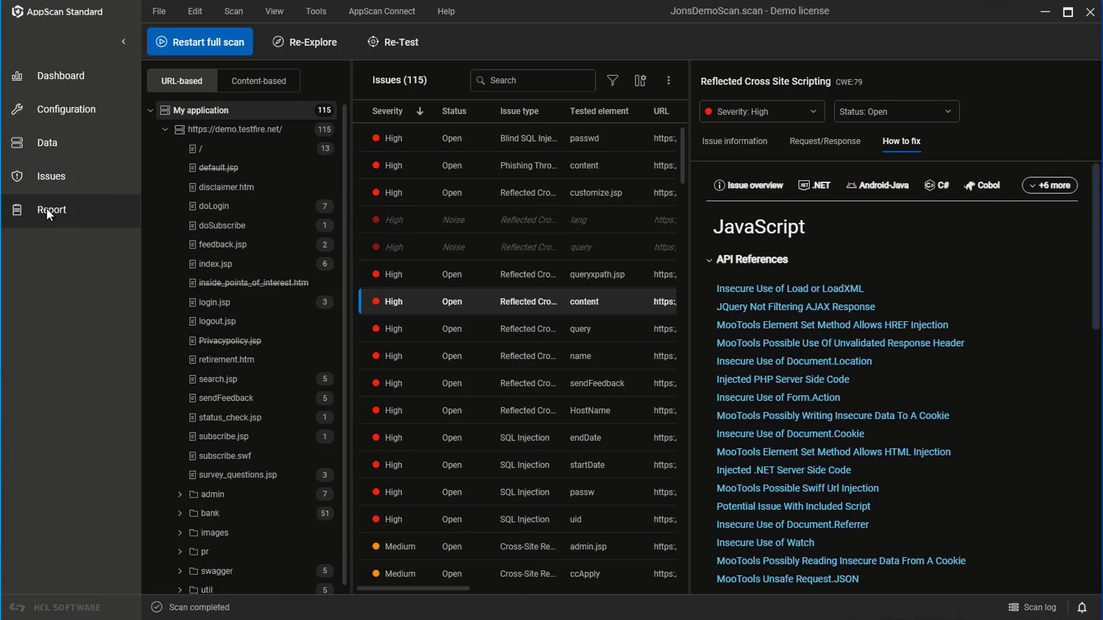
- Bring up the Create Report dialog and close it without generating a report
left_click(50, 209)
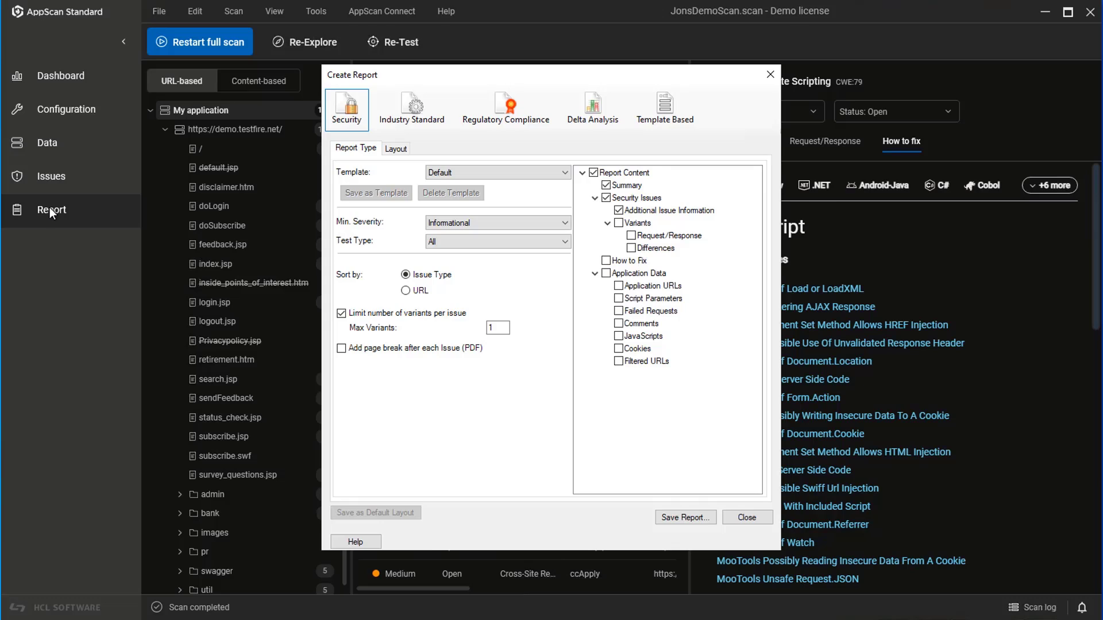
left_click(746, 518)
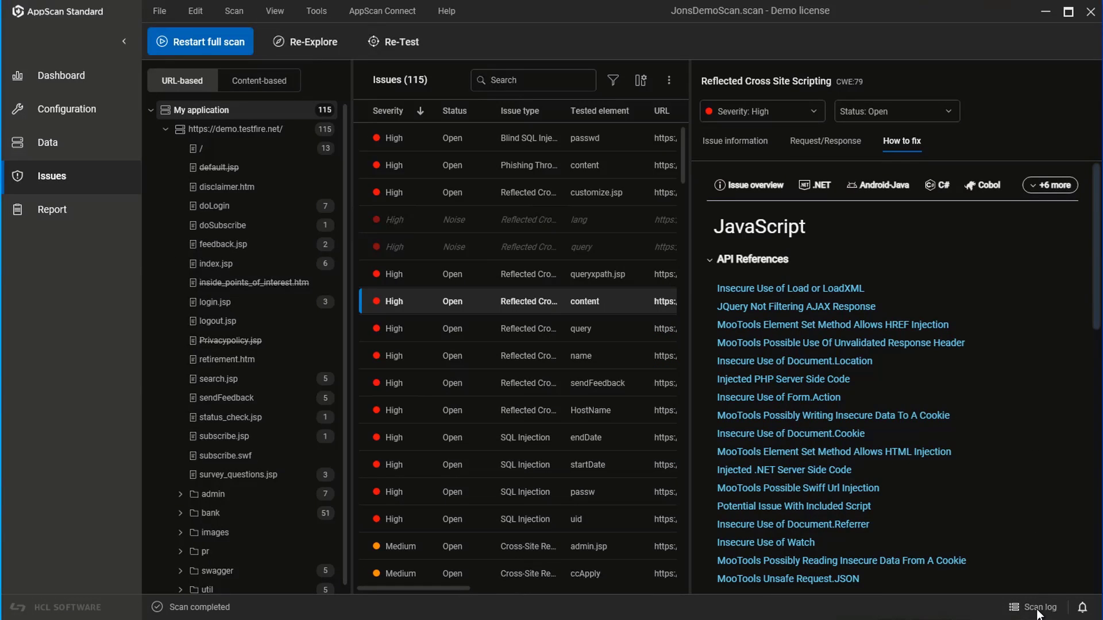
- Review the scan log with zero errors, then return to the Dashboard summary
left_click(1038, 607)
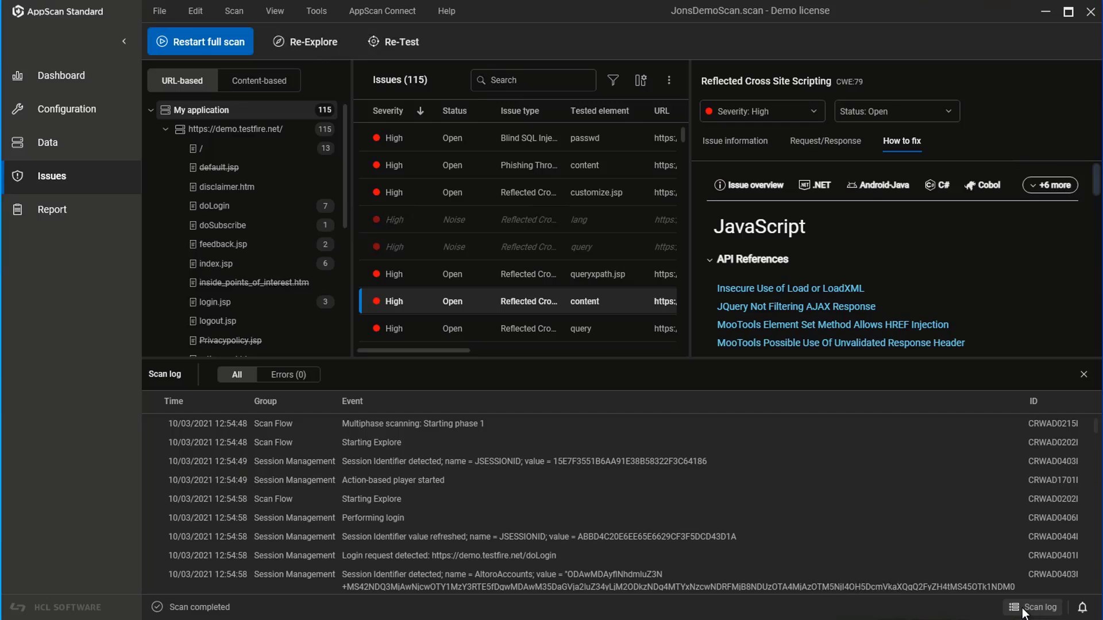
mouse_move(288, 374)
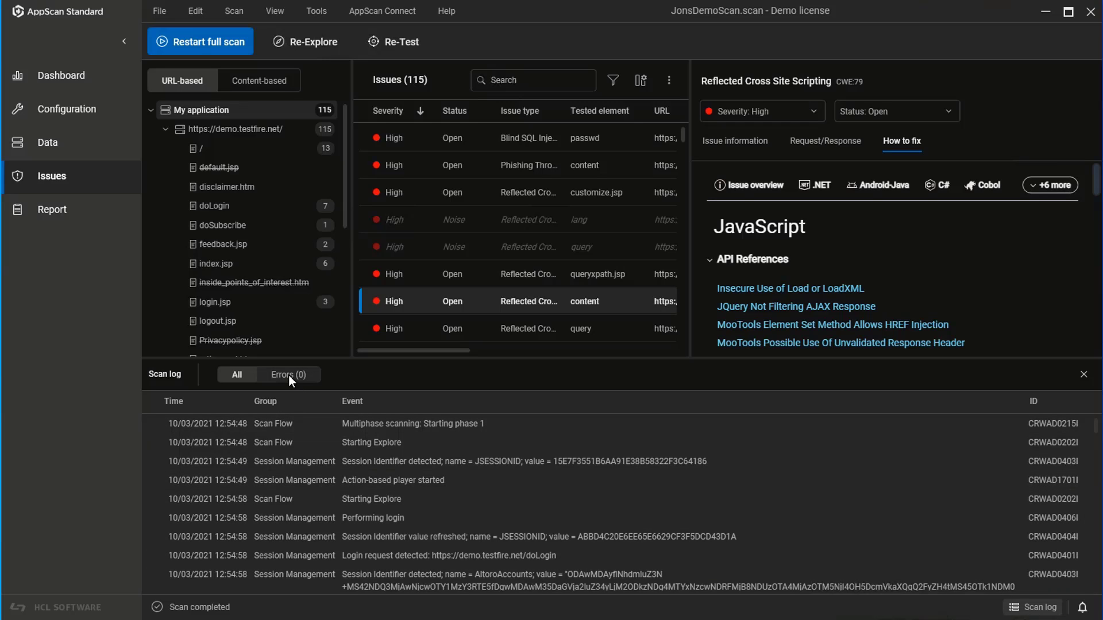
left_click(63, 76)
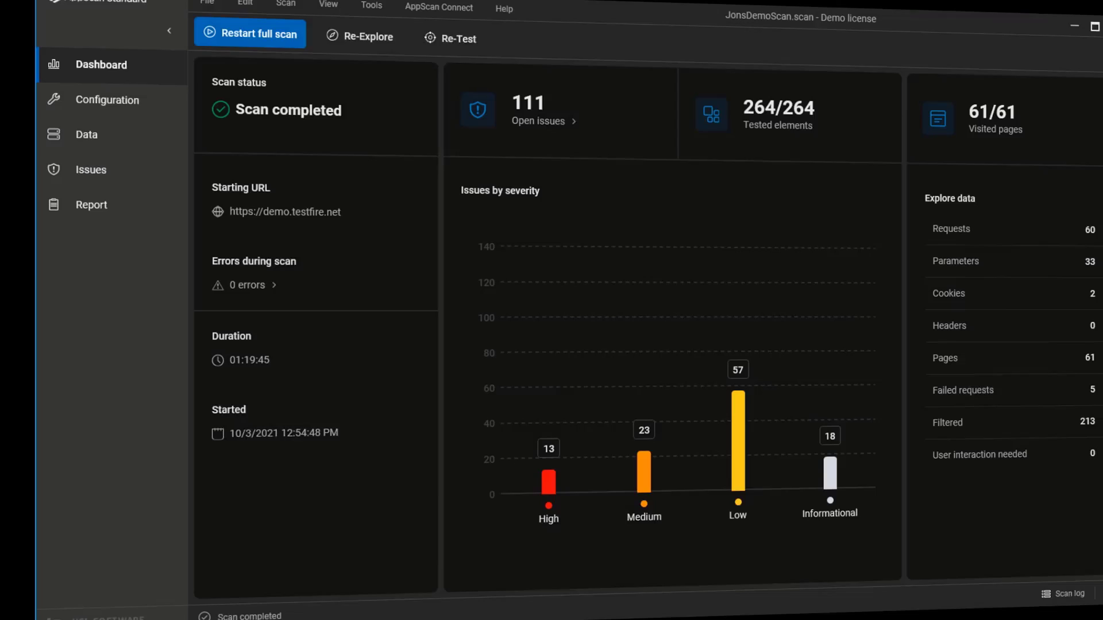